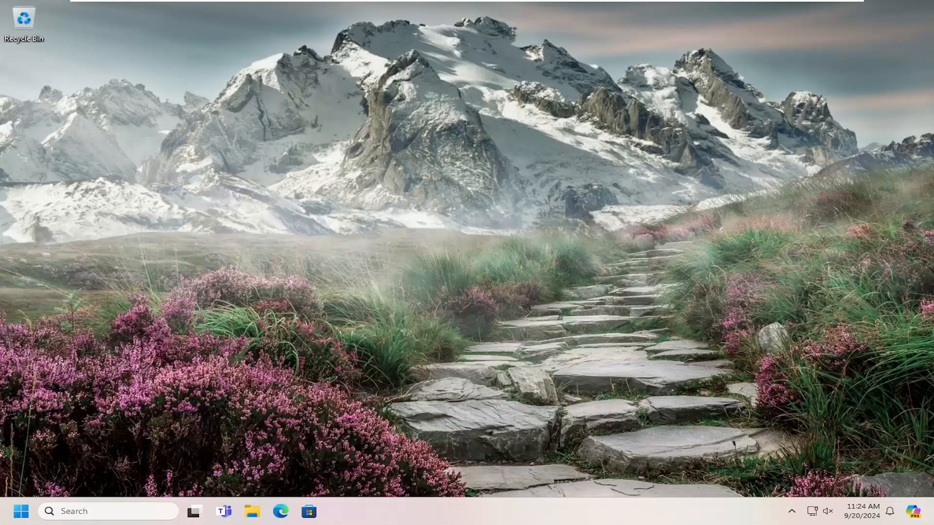
mouse_move(333, 199)
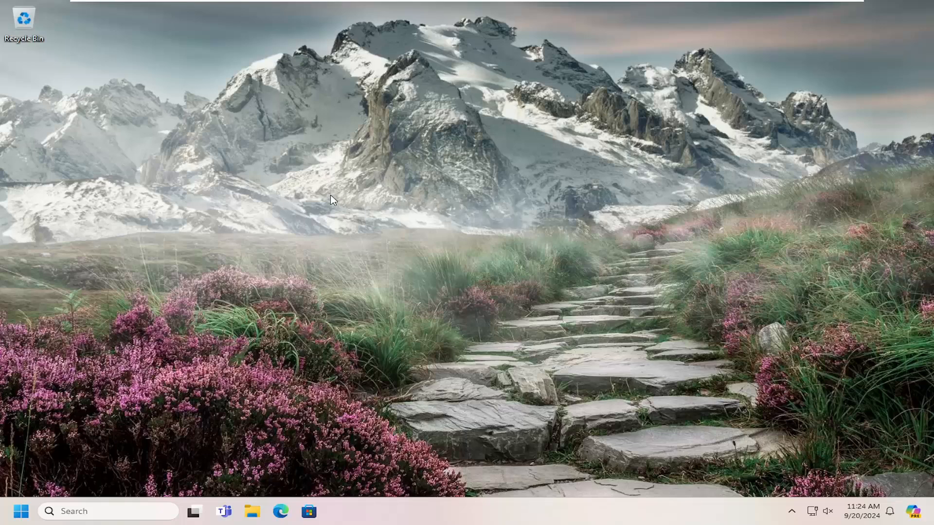
mouse_move(122, 379)
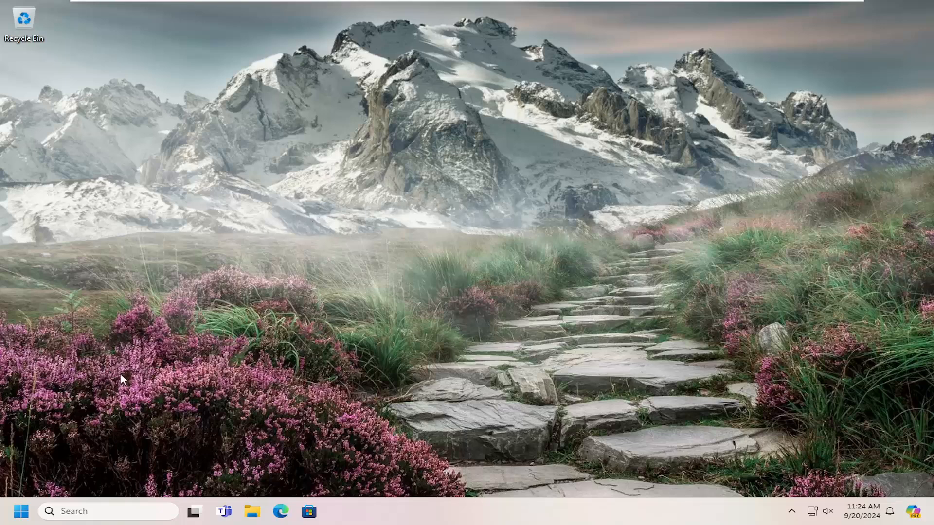
- Search Start for 'chrome' and open the Google Chrome shortcut's file location
click(21, 511)
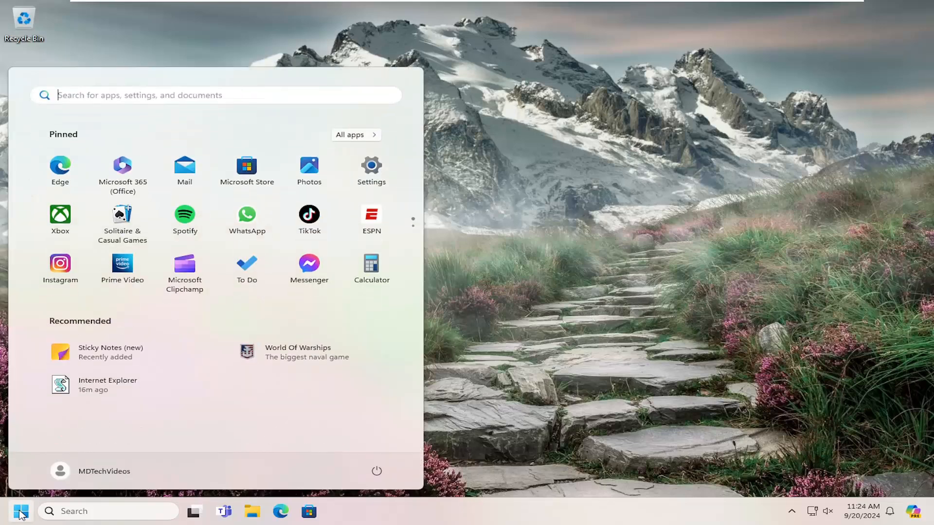
text(chrome)
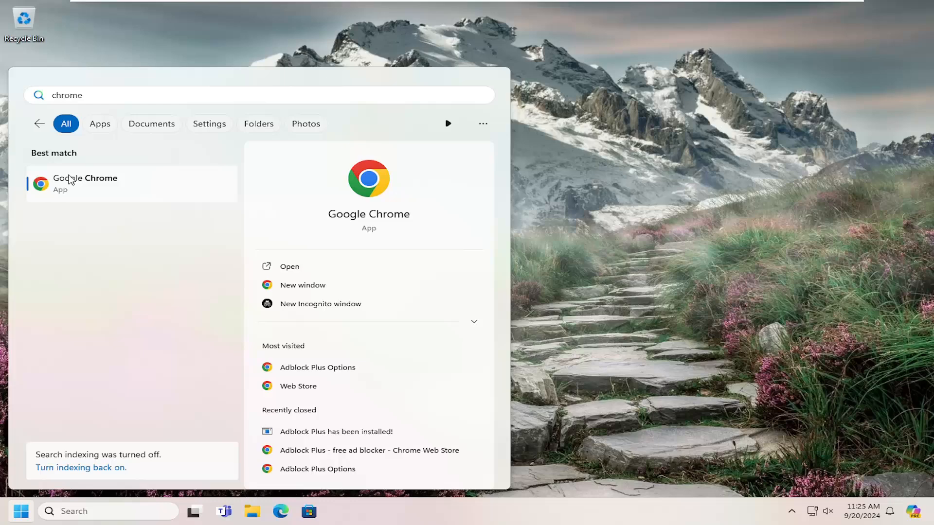
right_click(85, 183)
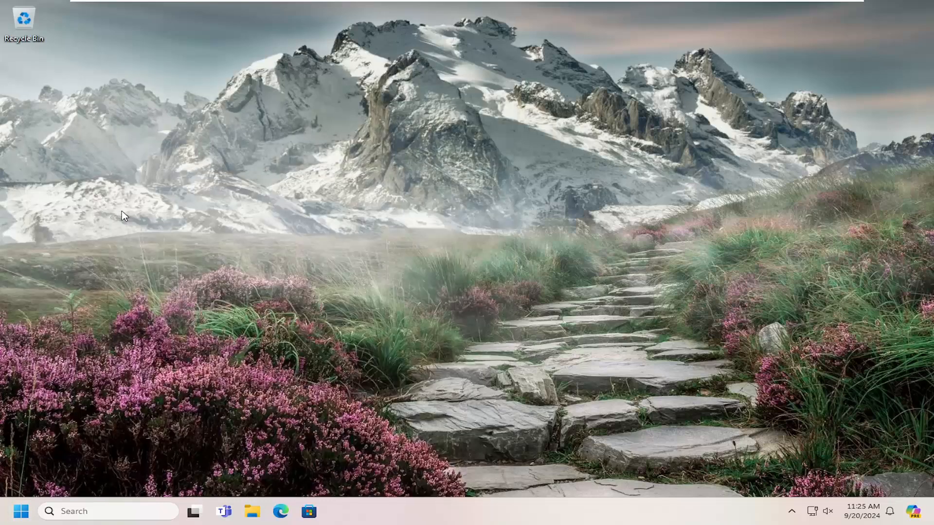
click(251, 512)
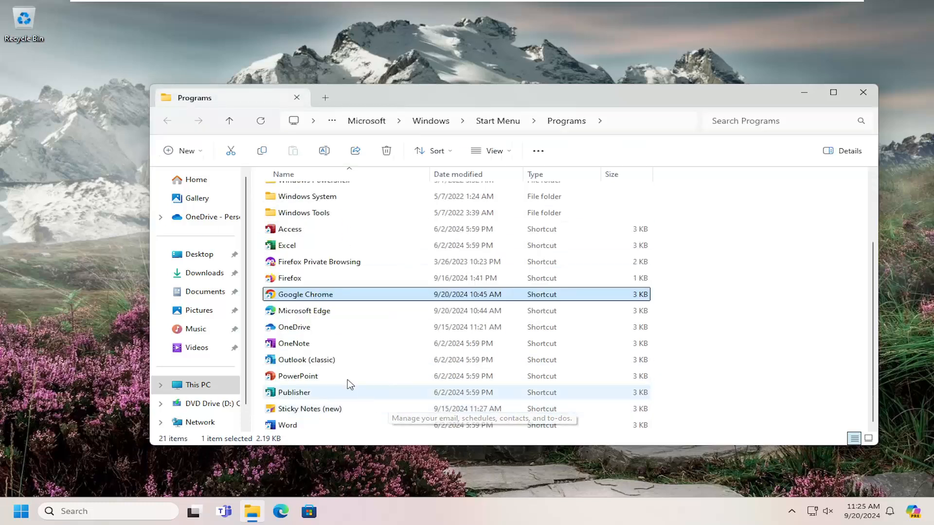
mouse_move(292, 297)
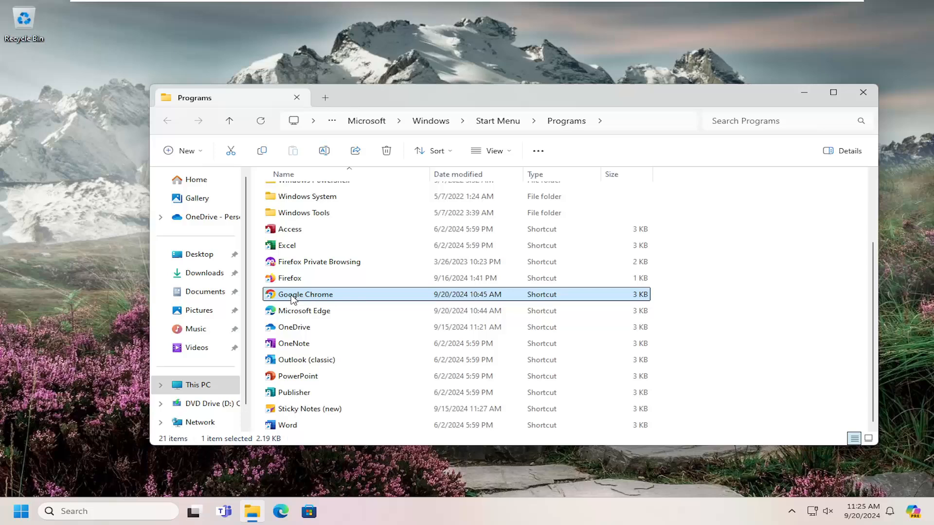
mouse_move(336, 236)
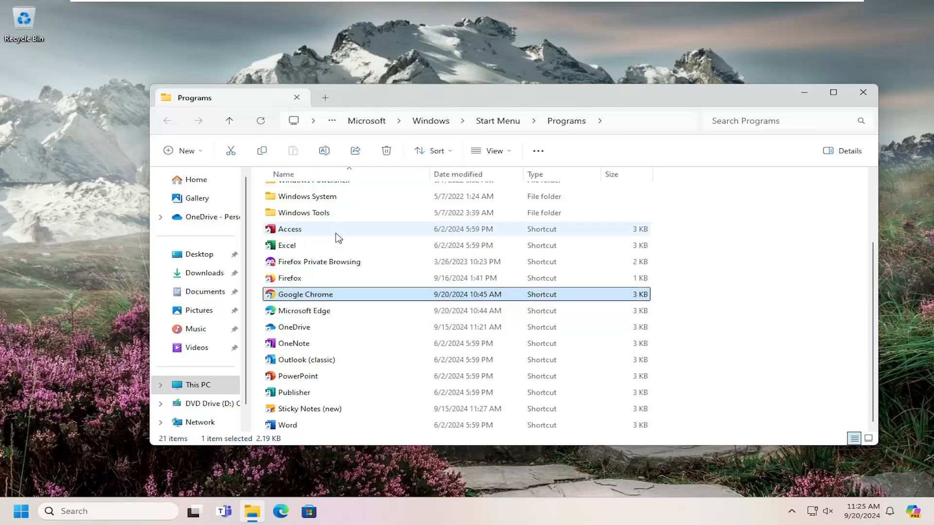
- Show Chrome shortcut's Compatibility tab, toggle compatibility mode, and review the Windows versions list
click(304, 294)
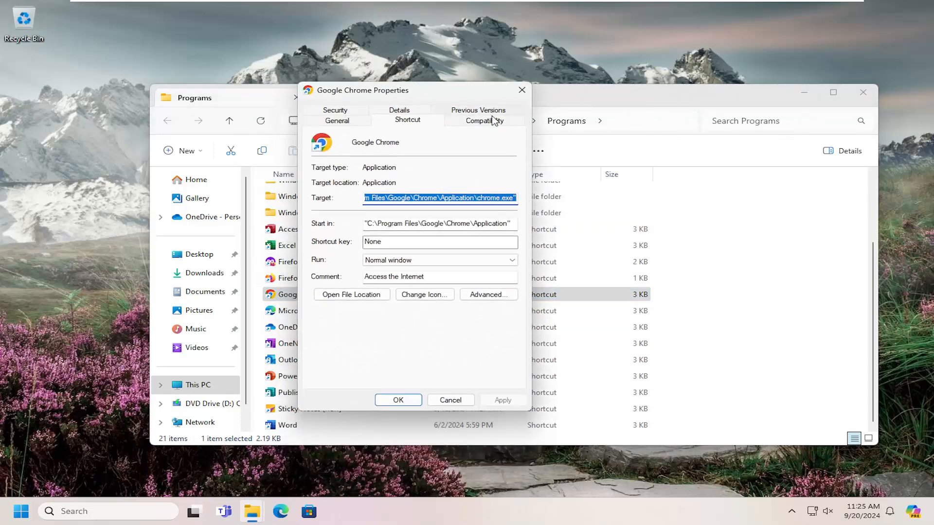
click(485, 120)
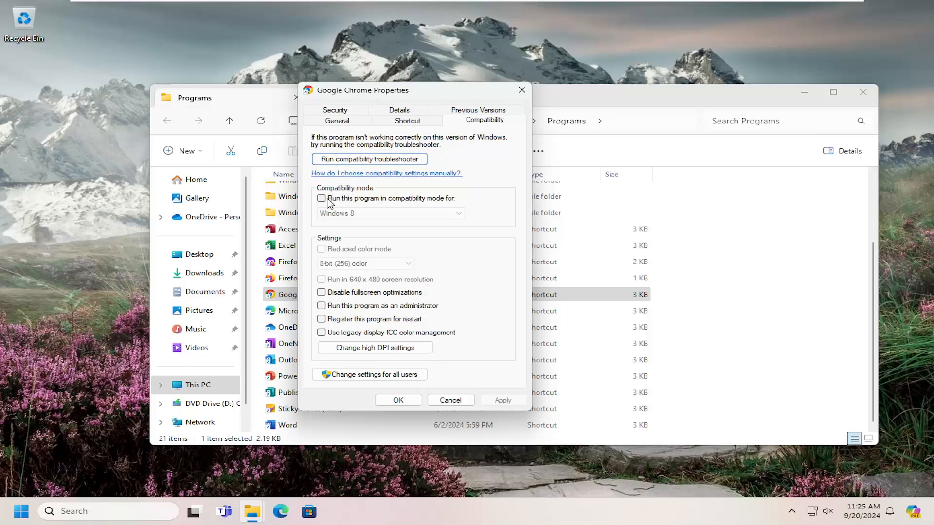
click(321, 198)
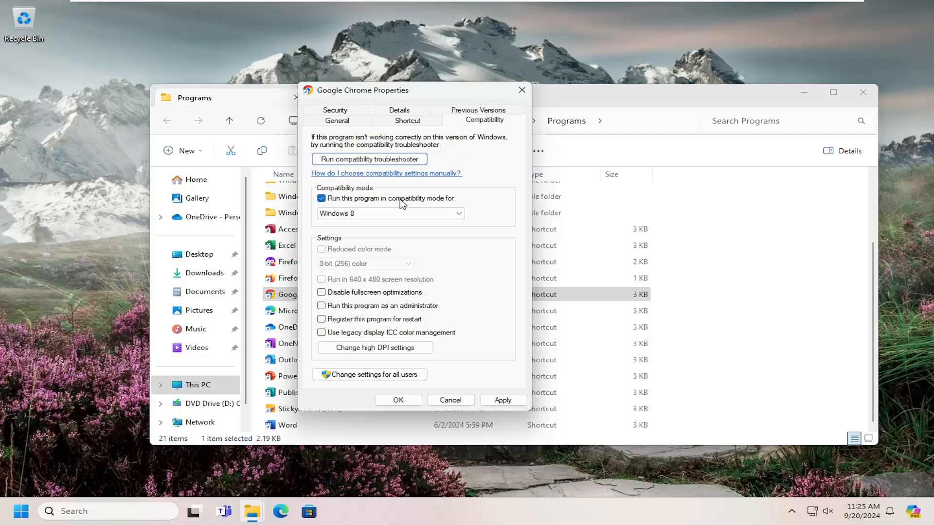
click(390, 213)
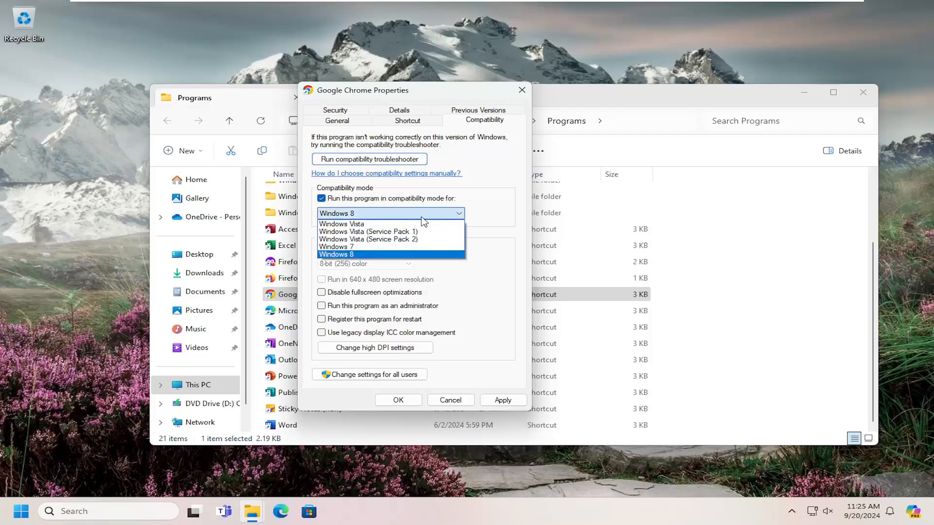
mouse_move(360, 231)
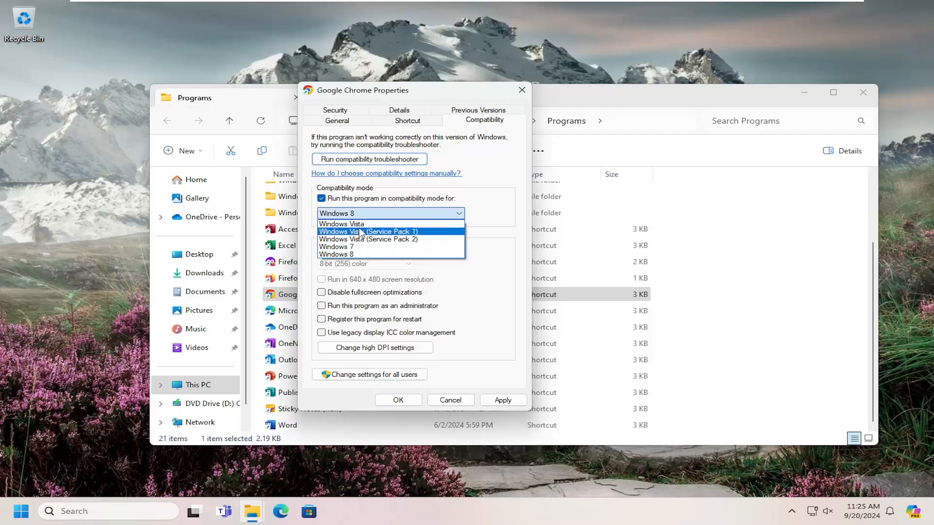
mouse_move(368, 238)
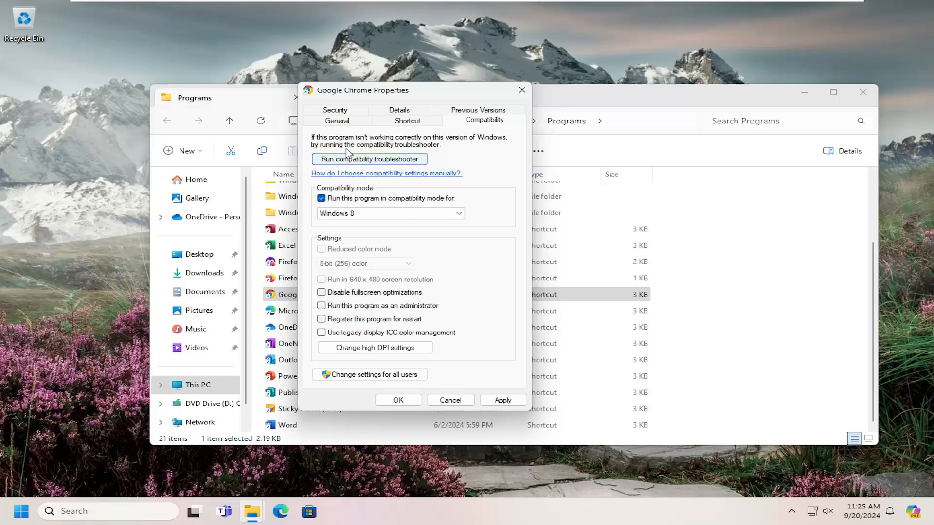
click(321, 199)
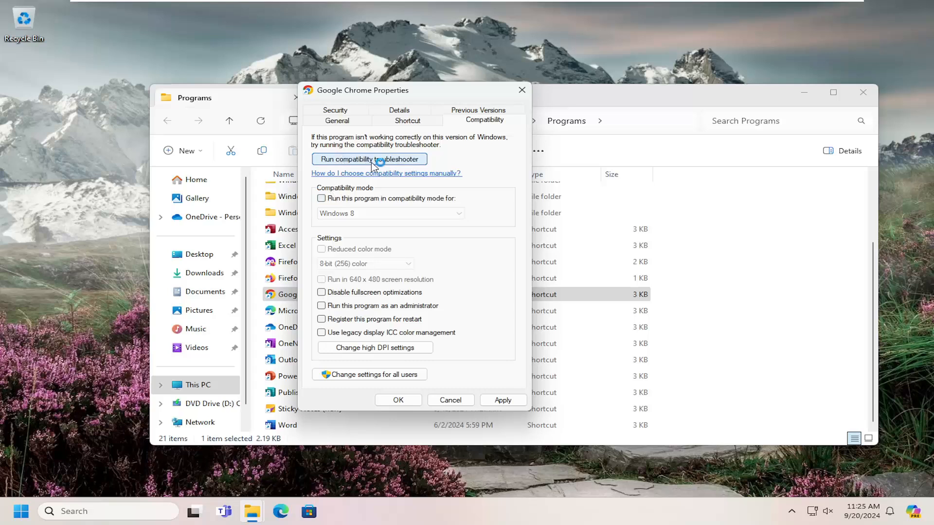
- Launch the compatibility troubleshooter and scroll through Get Help's diagnostic results
click(368, 159)
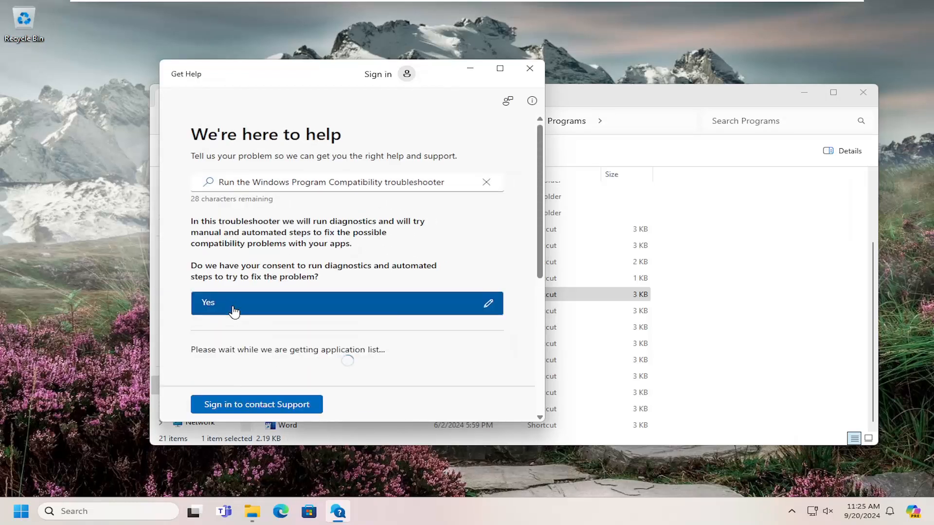
scroll(down, 3)
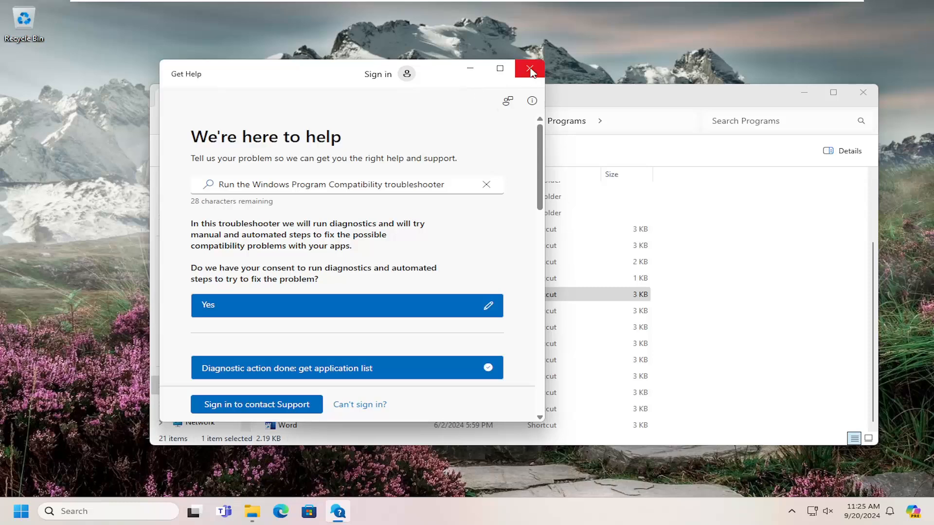
- Close the Get Help window and the Programs folder window
click(529, 68)
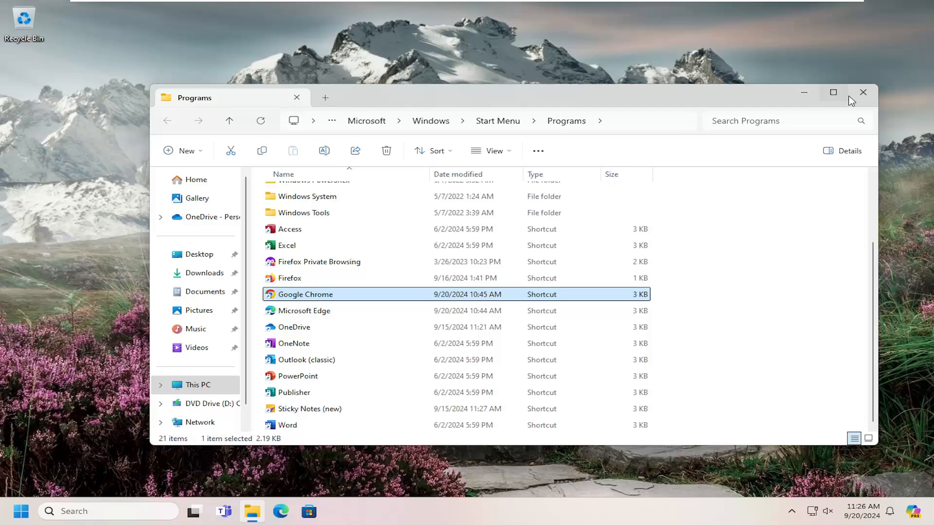
click(862, 93)
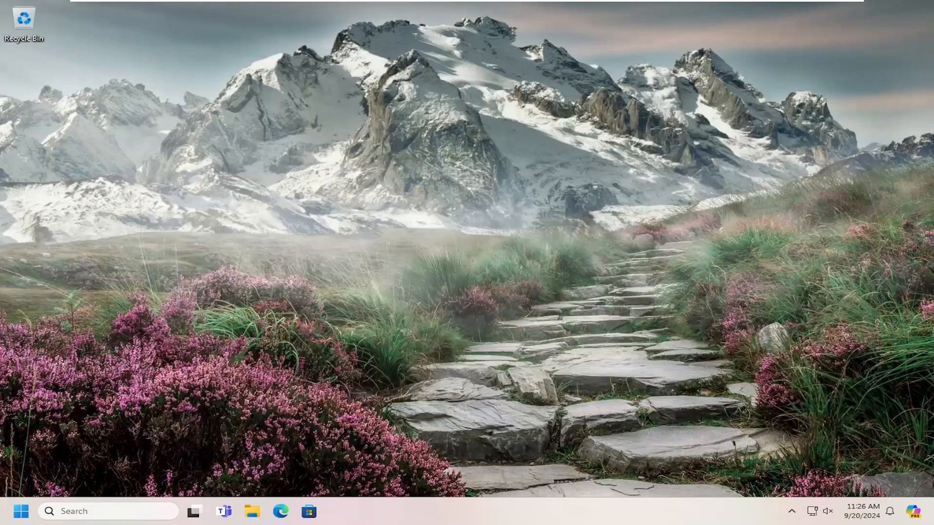